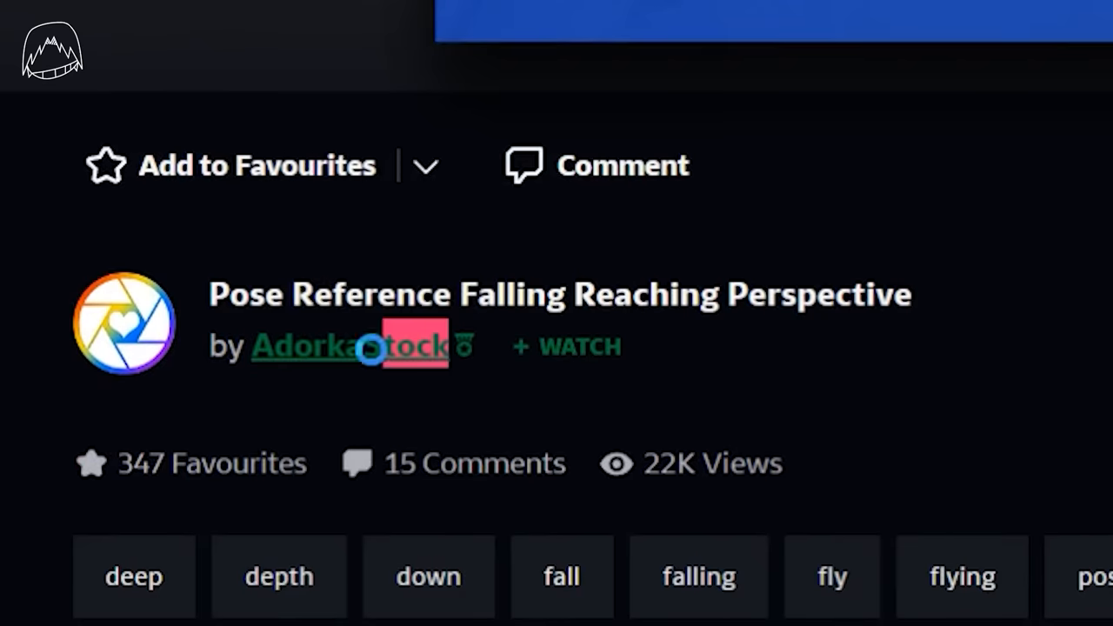
Step: Select the artist name AdorkaStock under the 'Pose Reference Falling Reaching Perspective' title
double_click(348, 345)
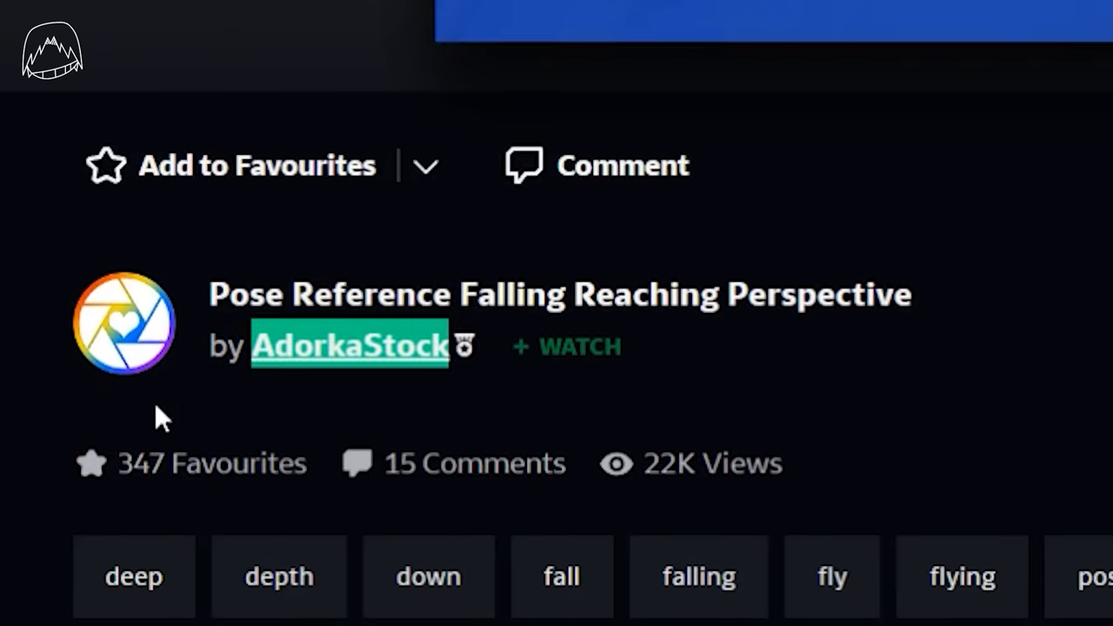